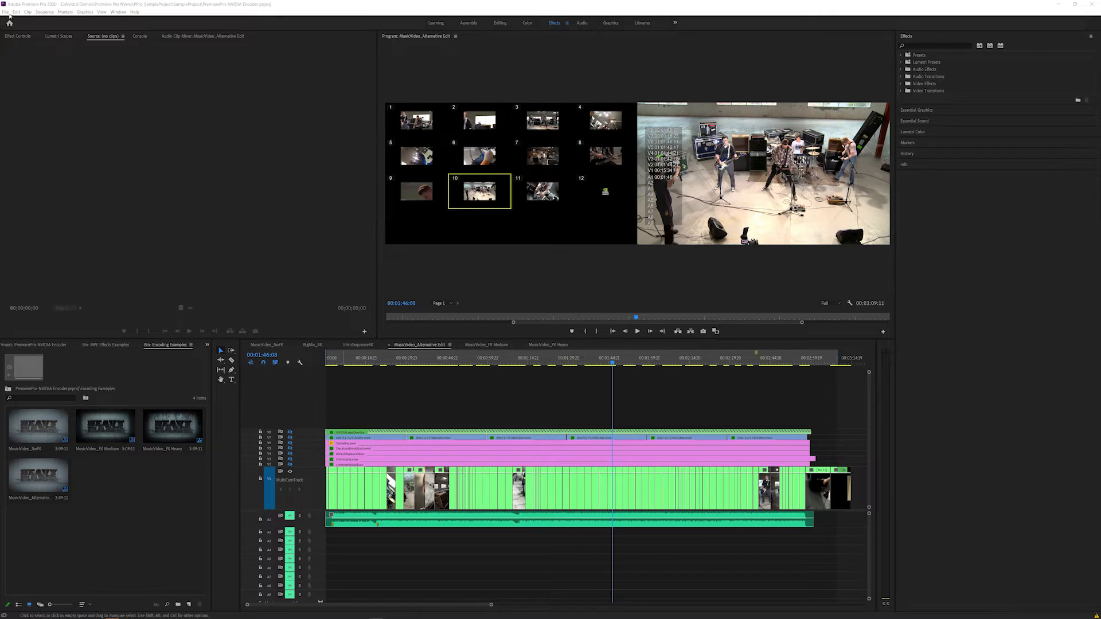
Check the project settings' renderer options and keep the GPU renderer
left_click(6, 12)
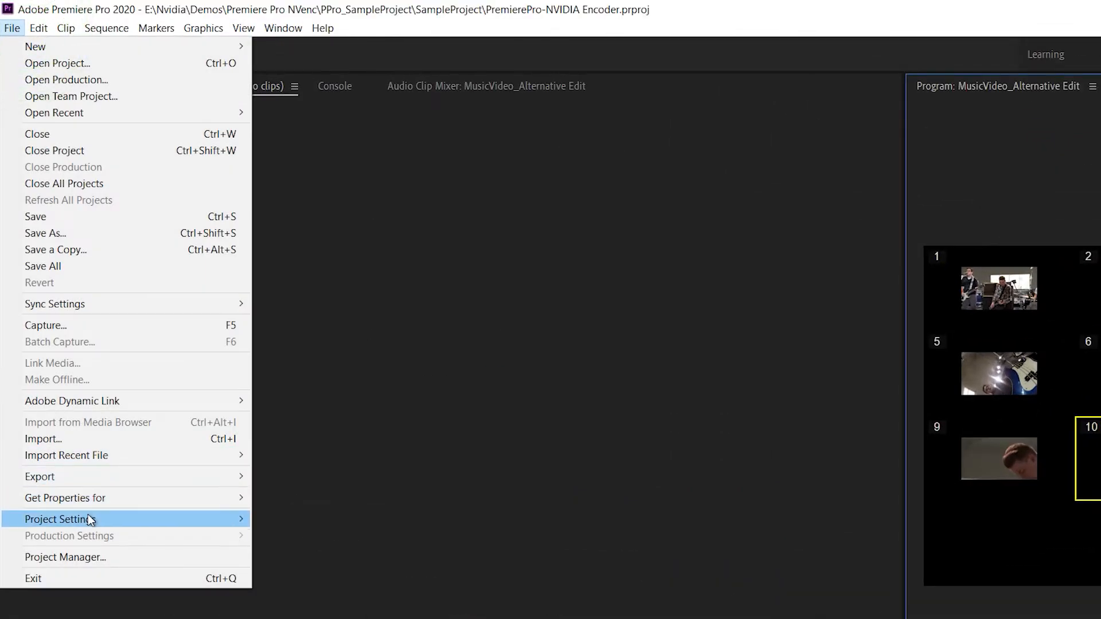
left_click(59, 518)
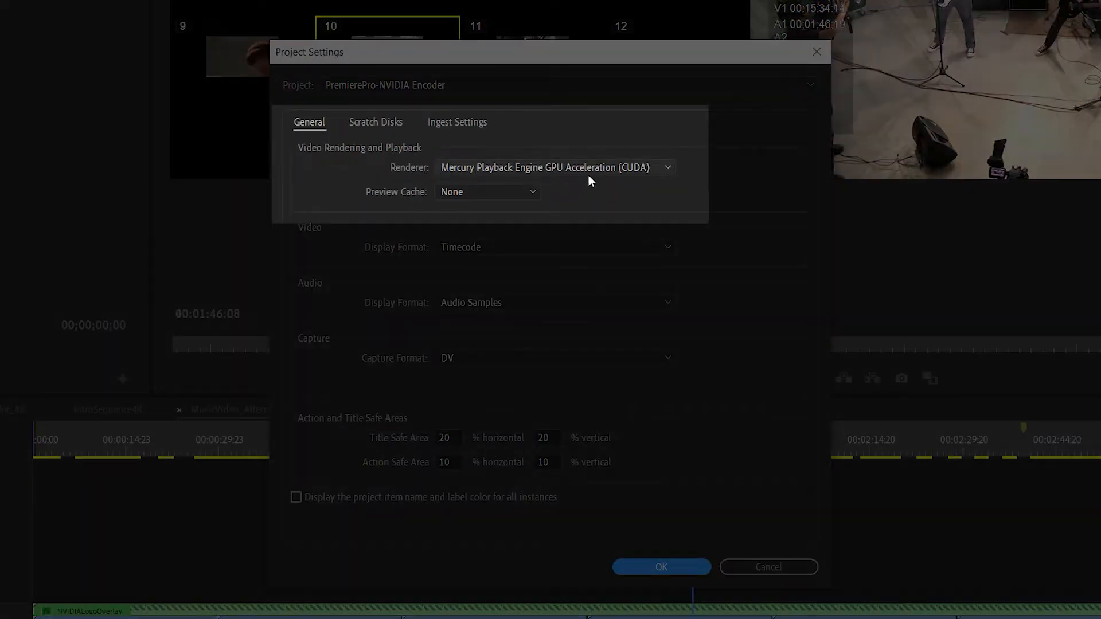
mouse_move(551, 175)
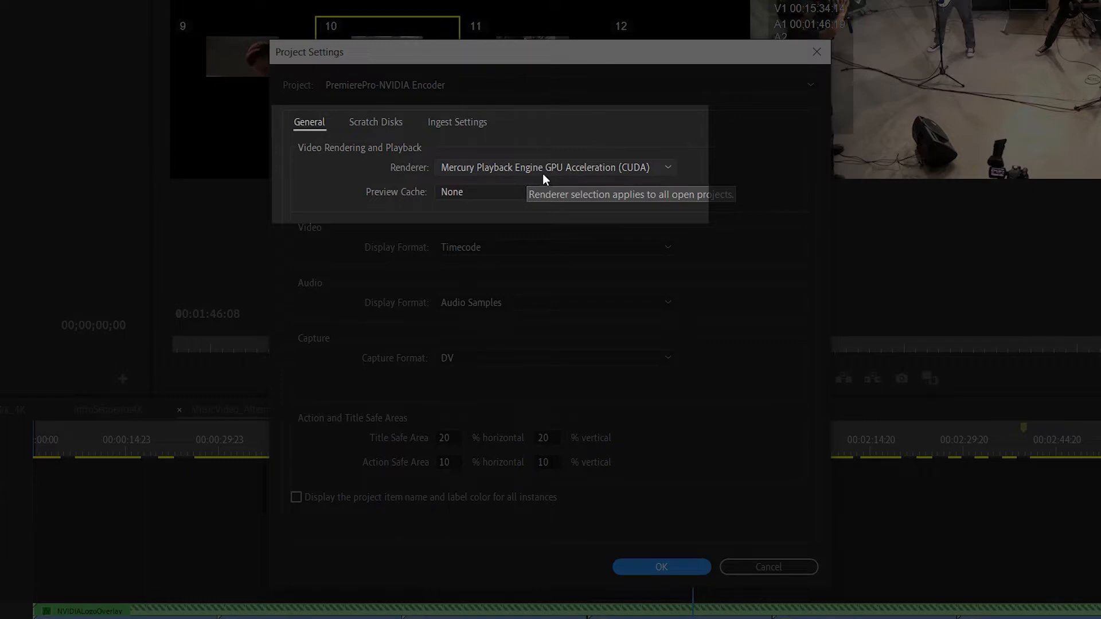
mouse_move(665, 177)
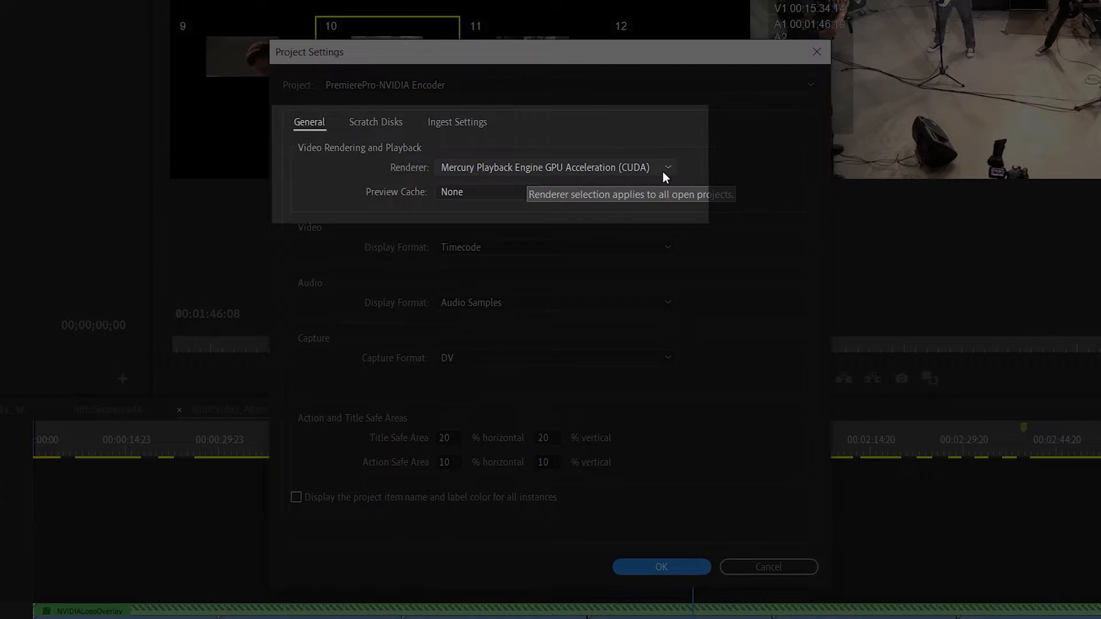
left_click(665, 167)
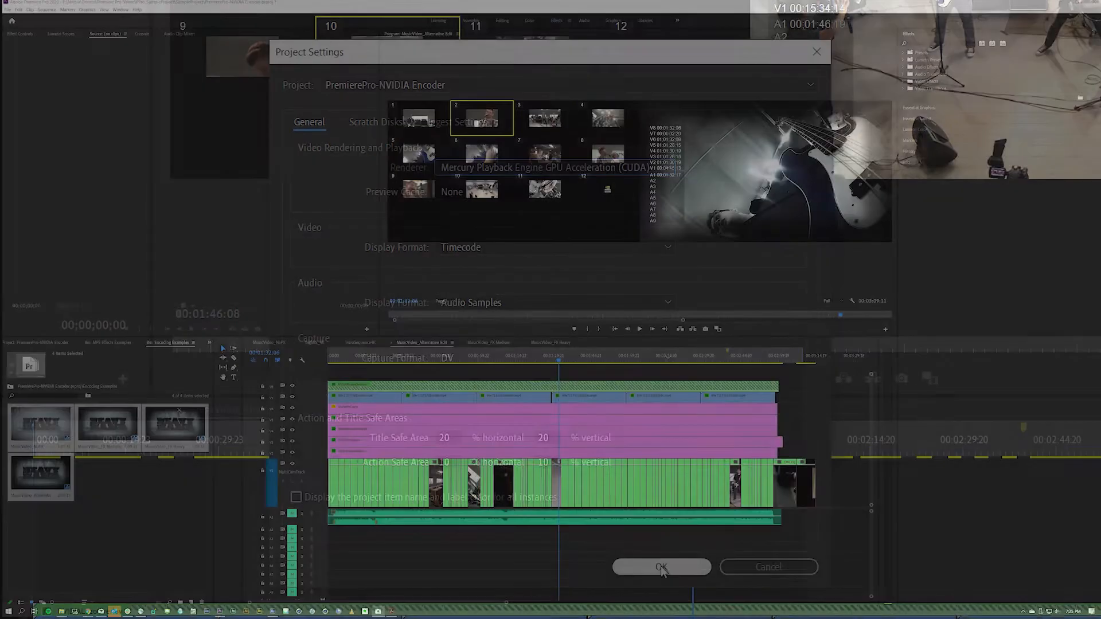
left_click(660, 566)
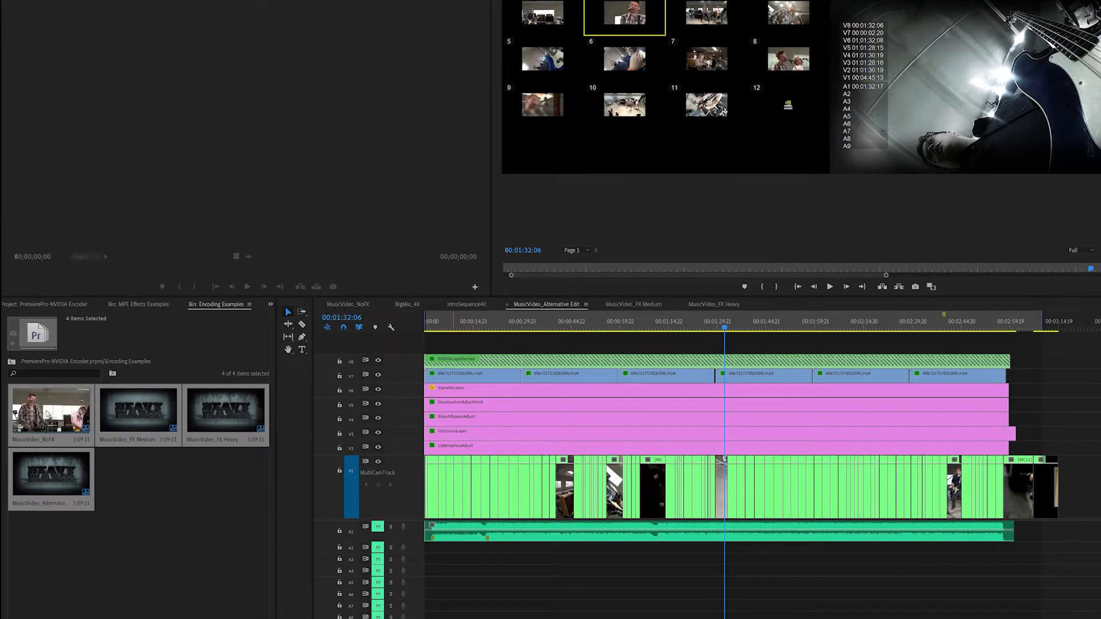
Play back MusicVideo_NoFX, FX Medium and FX Heavy, then select MusicVideo_Alternative Edit
left_click(346, 304)
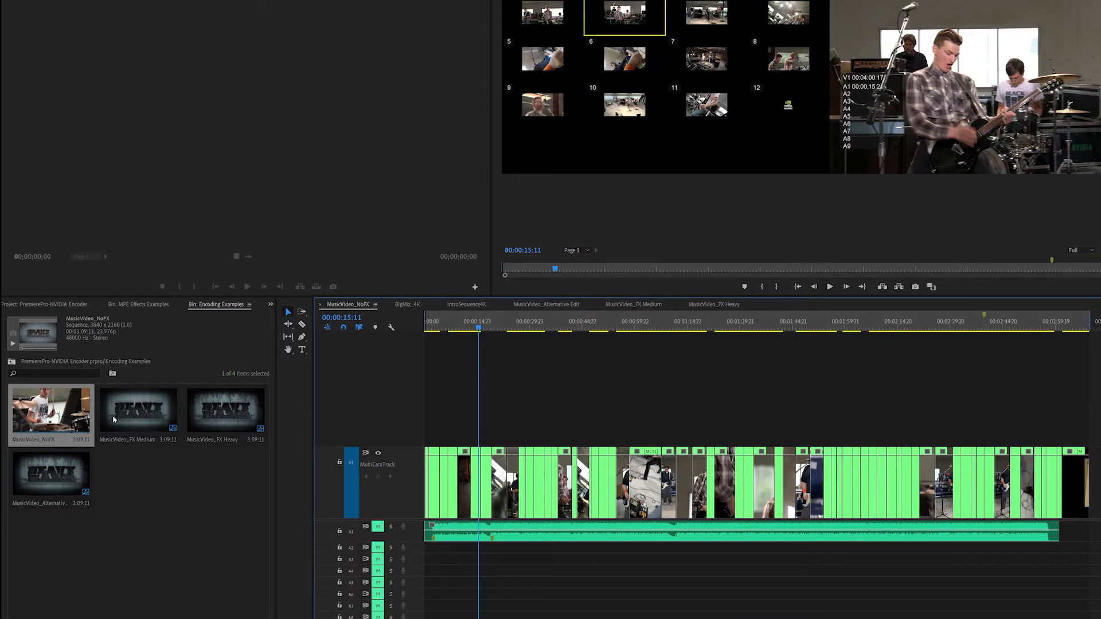
left_click(631, 303)
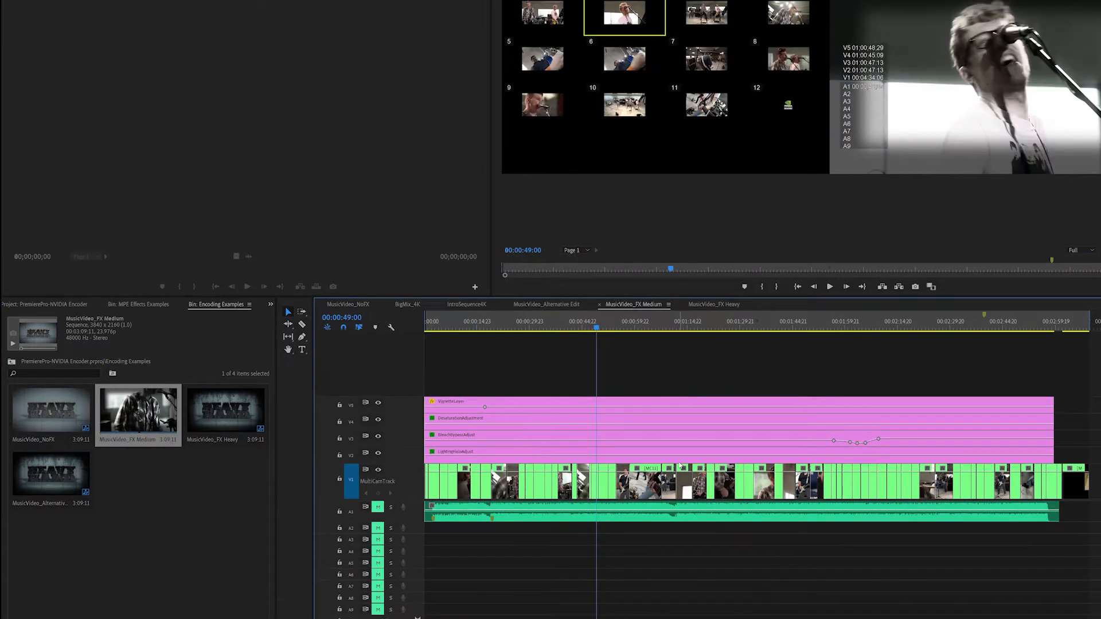
mouse_move(681, 458)
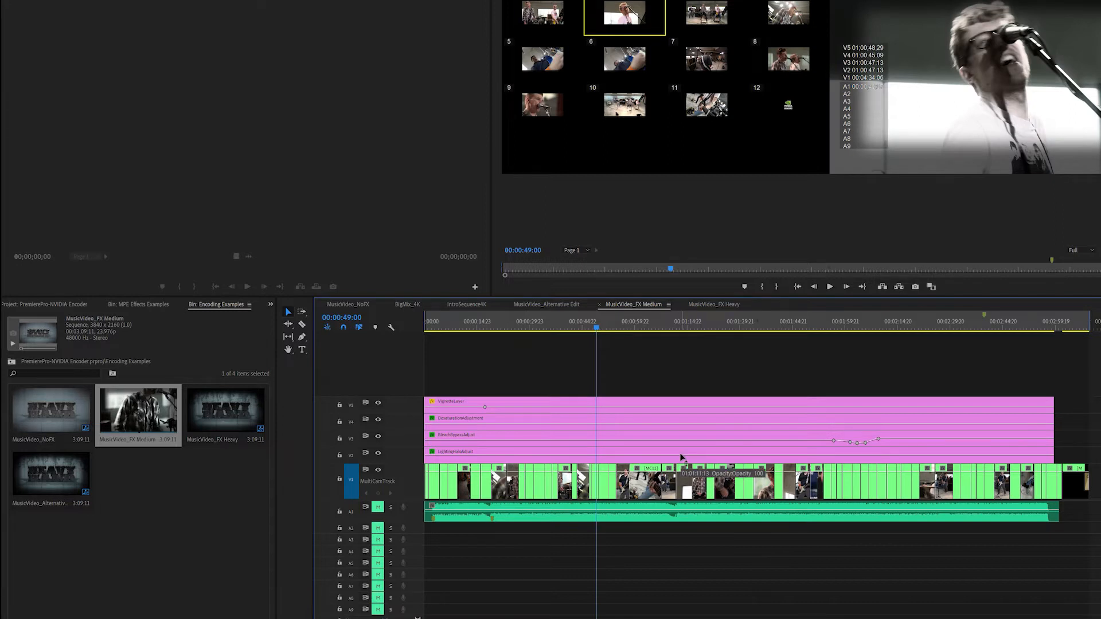
left_click(828, 286)
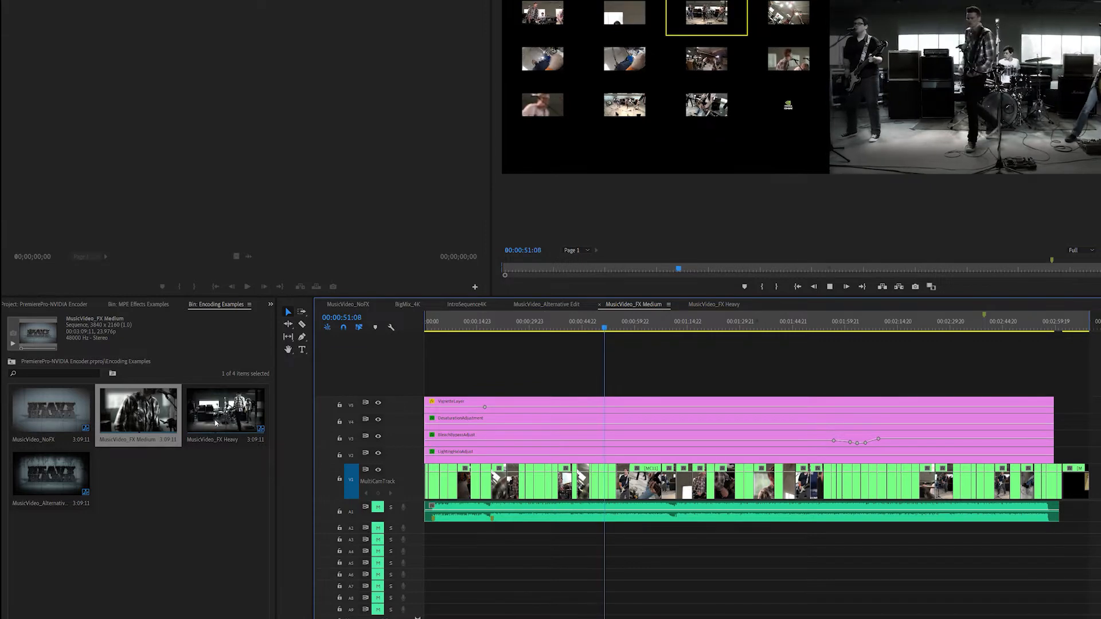
left_click(711, 304)
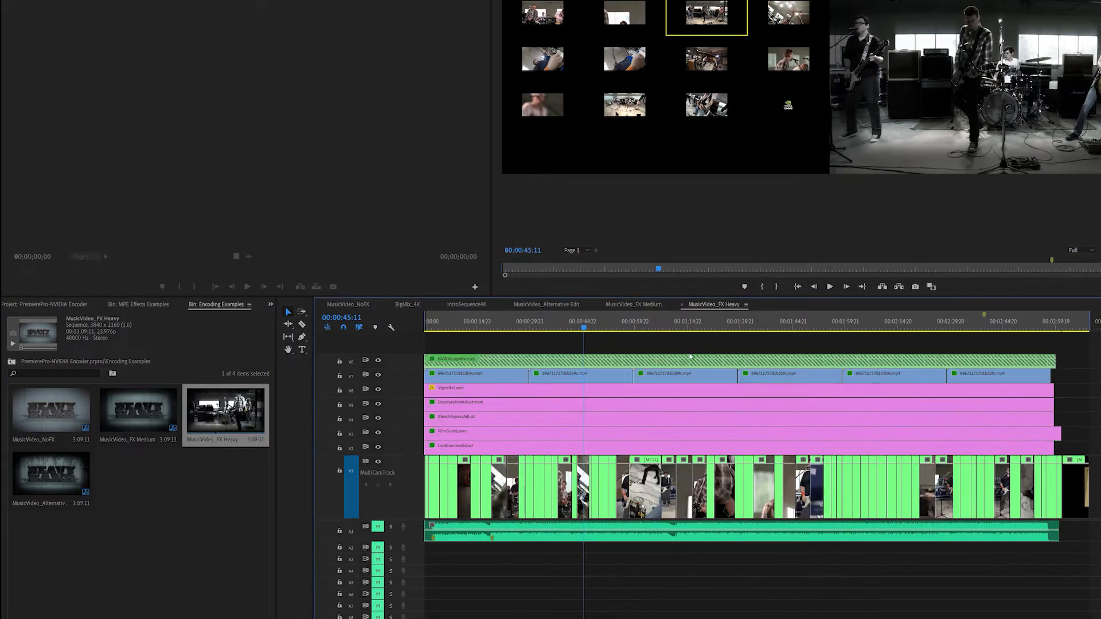
left_click(615, 321)
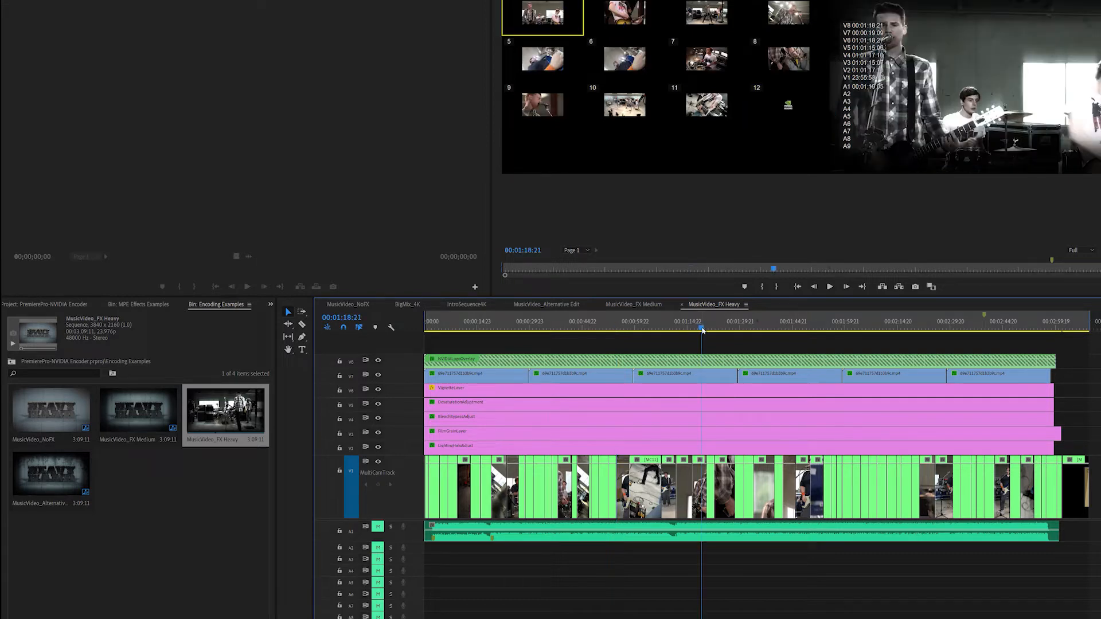
left_click(829, 286)
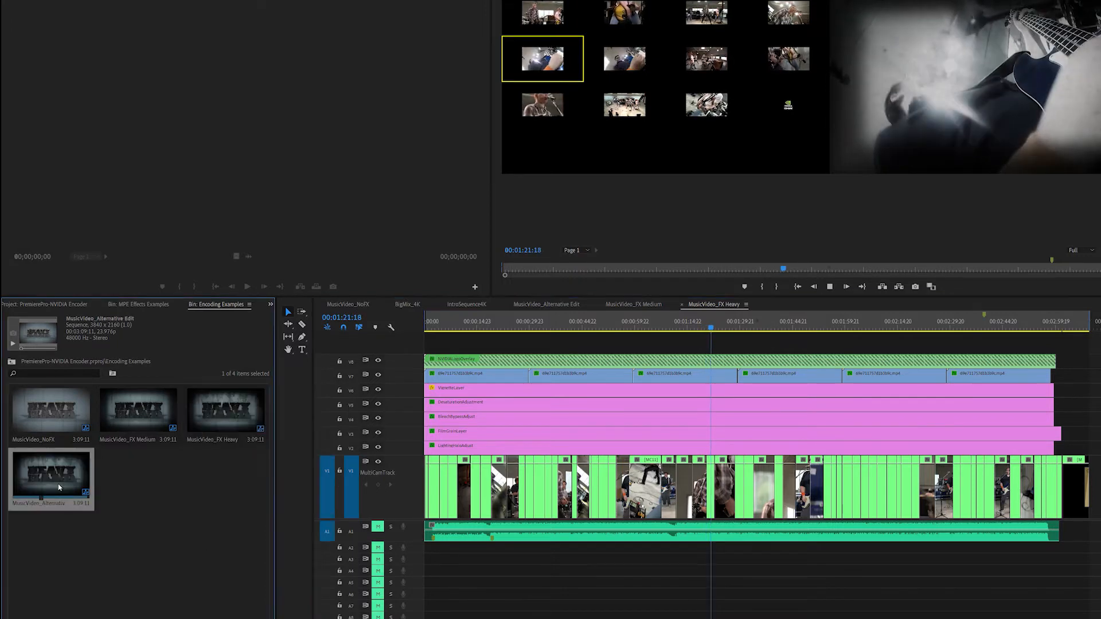
left_click(545, 304)
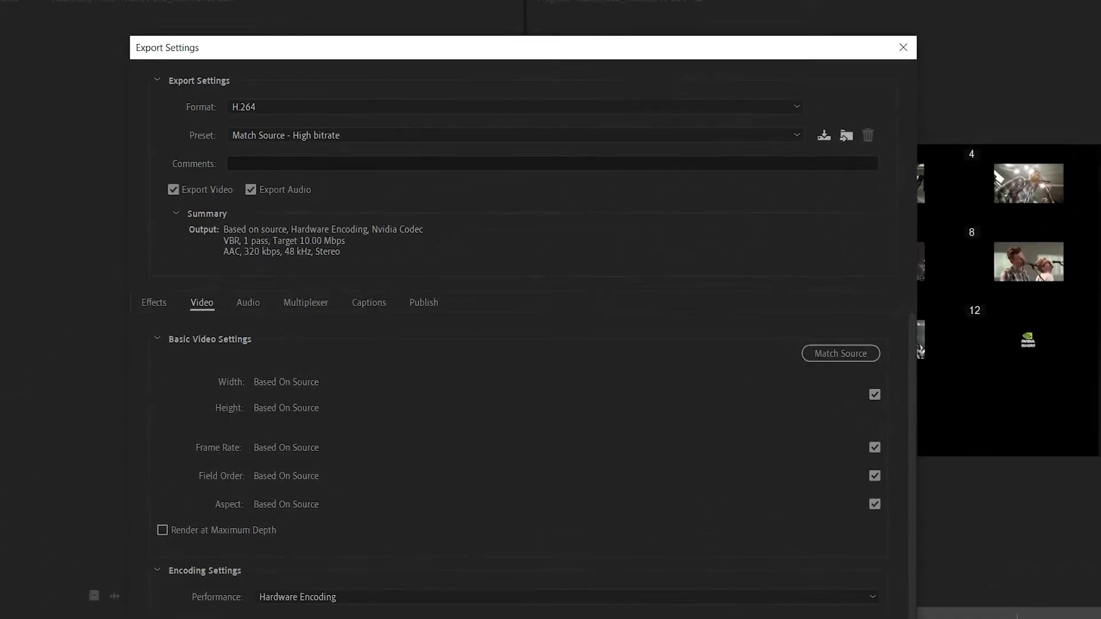
Set export performance to Hardware Encoding and queue the H.264 Match Source exports
scroll("down", 3)
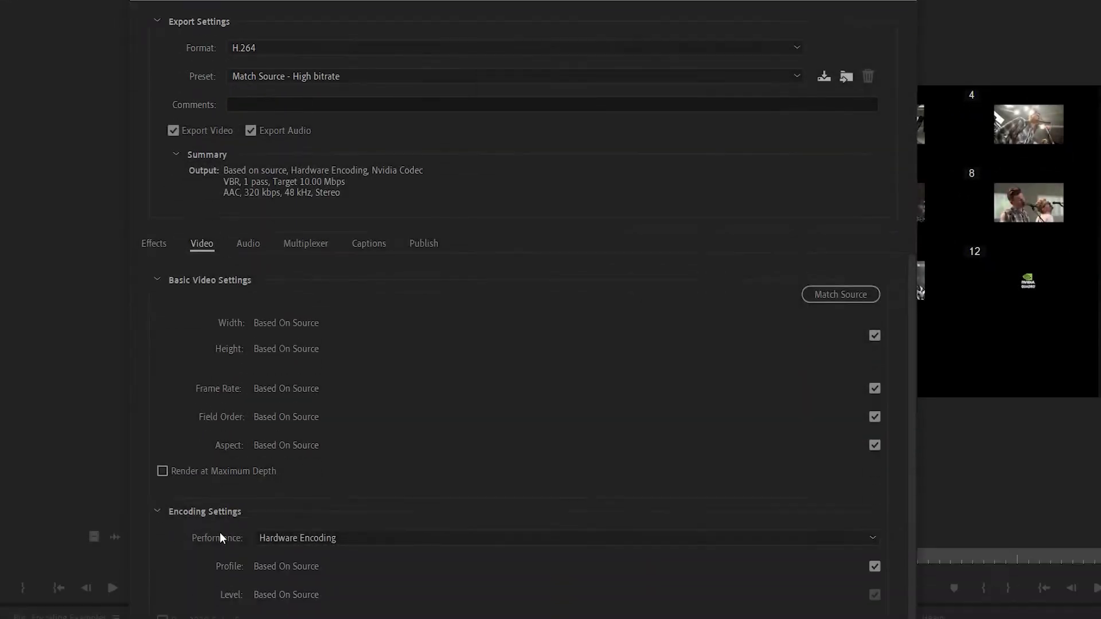
left_click(297, 538)
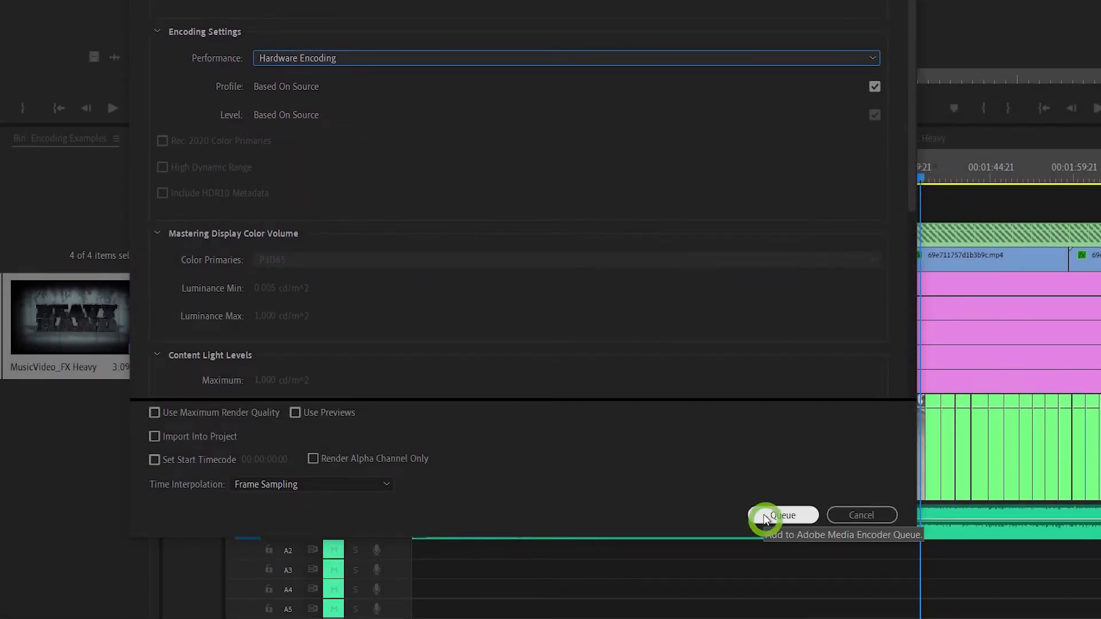
left_click(781, 514)
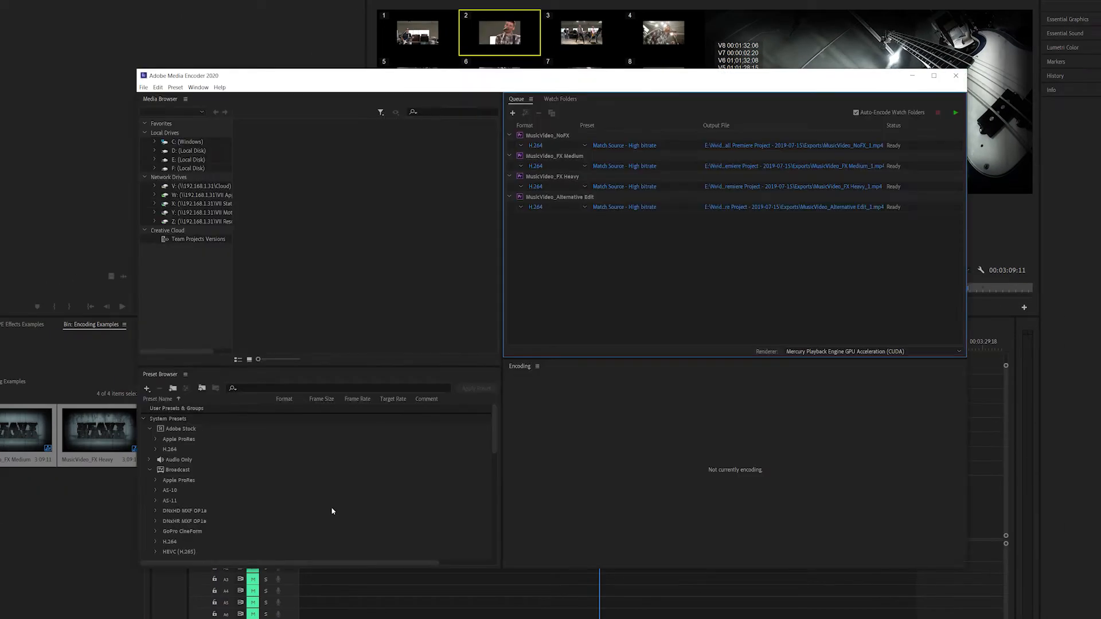
mouse_move(332, 511)
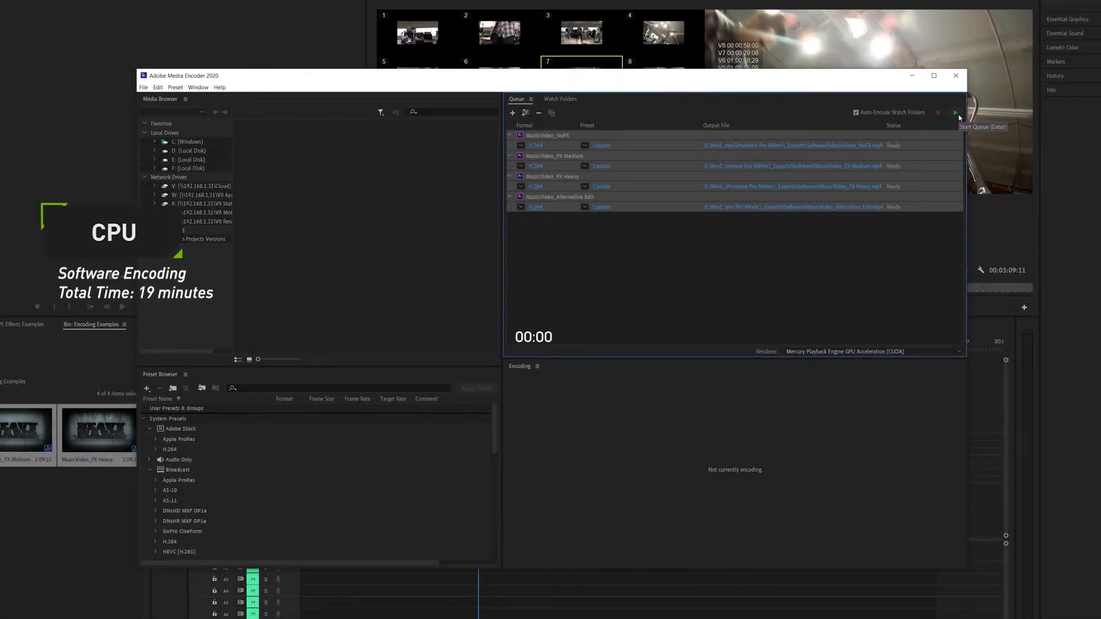
Start the Media Encoder queue so MusicVideo_NoFX begins encoding
left_click(955, 112)
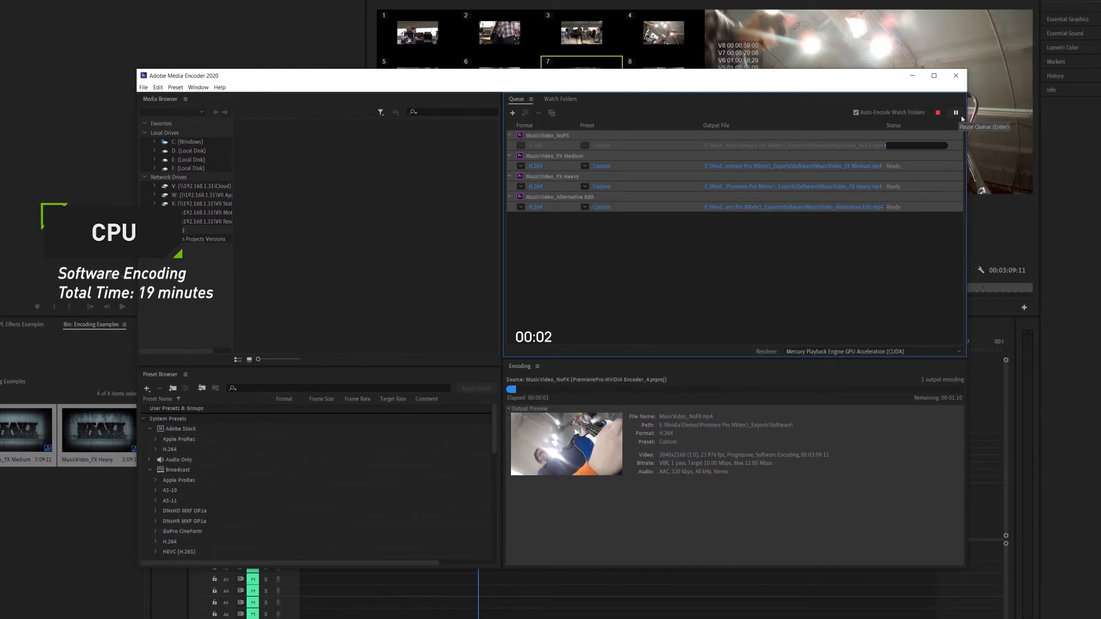